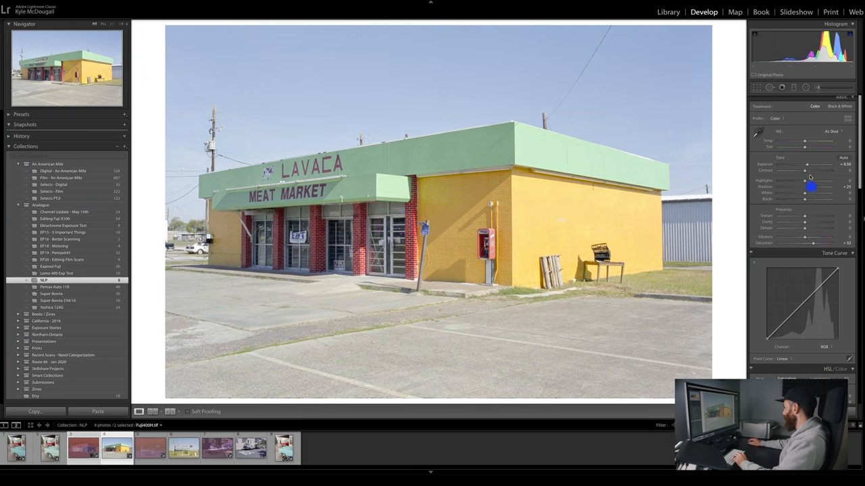
Raise contrast, lower highlights and lift shadows on the VueScan Fuji scan, then select its raw negative
left_click_drag(813, 183, 799, 183)
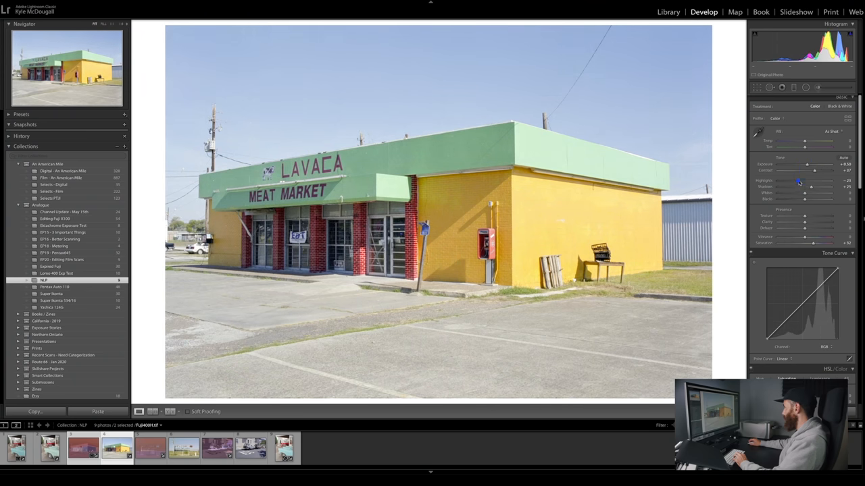
left_click_drag(805, 141, 806, 140)
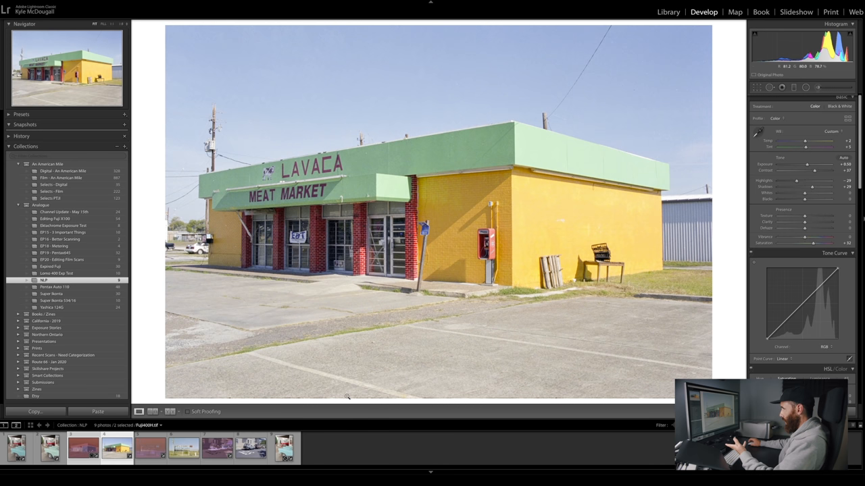
left_click(83, 448)
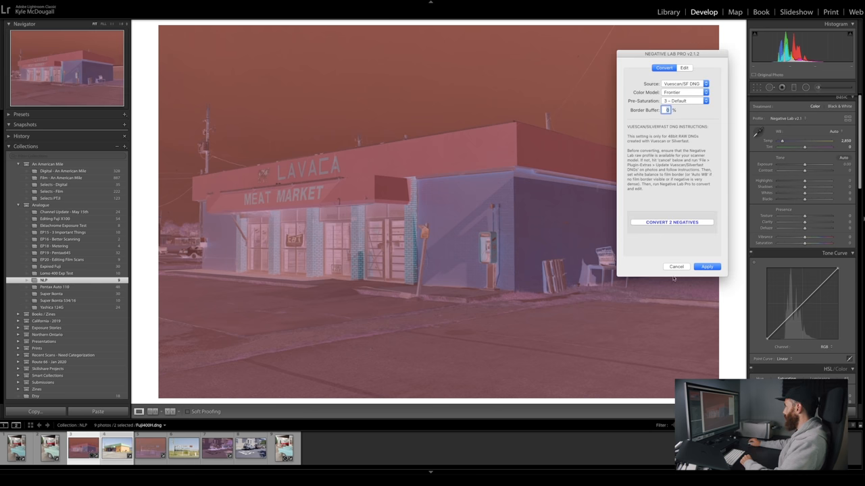
Convert the Fuji negative in Negative Lab Pro with All Soft tones and Brightness 9, and apply it
left_click(670, 223)
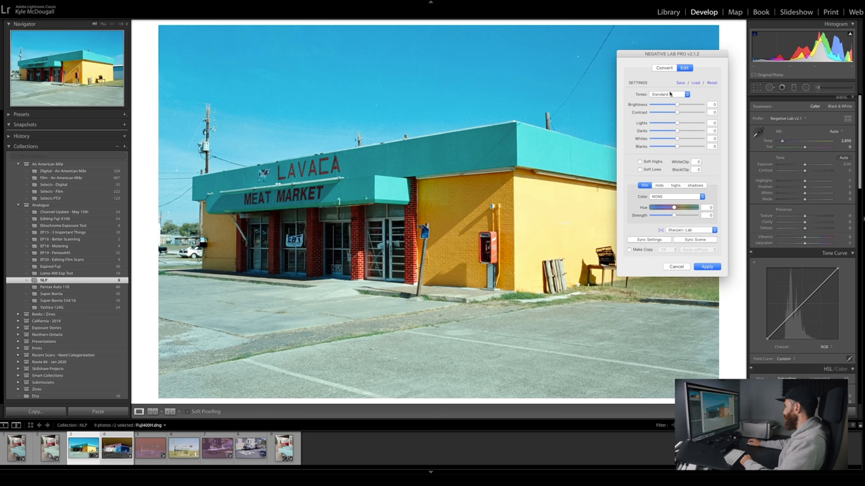
left_click(669, 94)
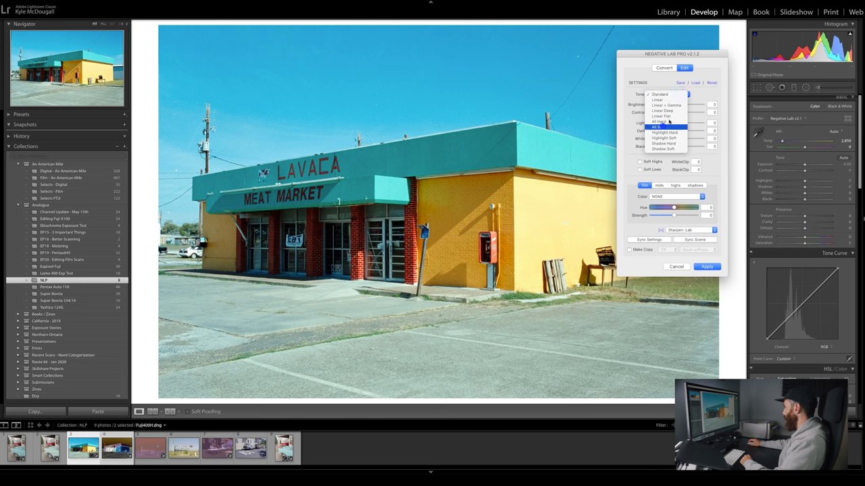
left_click(661, 127)
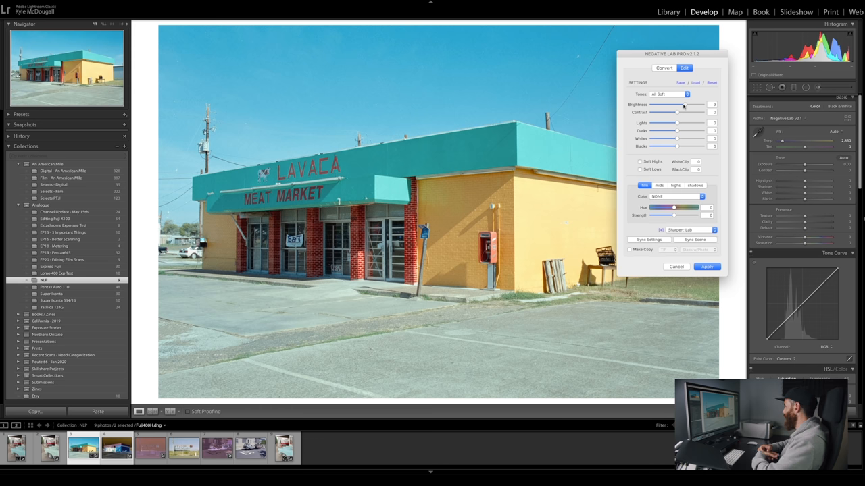
mouse_move(586, 217)
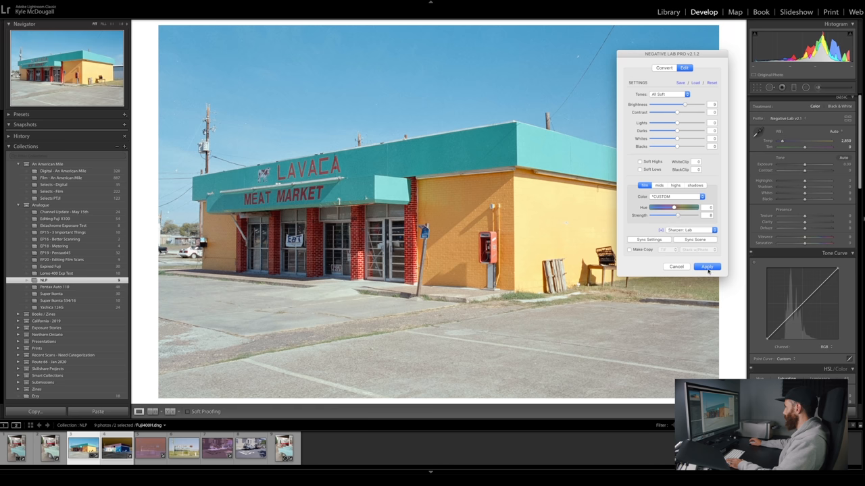
left_click(630, 249)
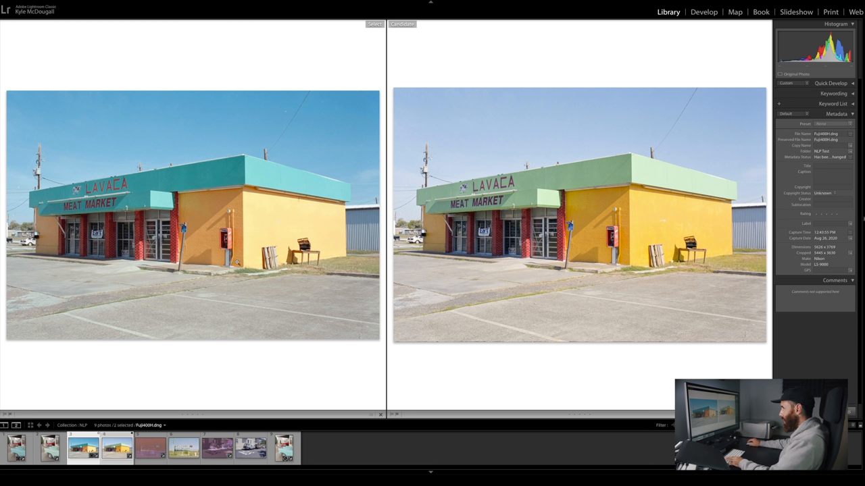
mouse_move(610, 266)
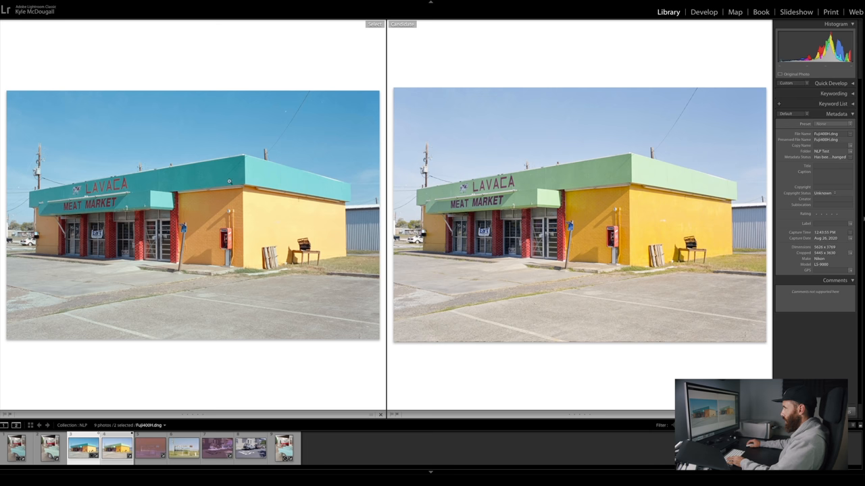
mouse_move(125, 377)
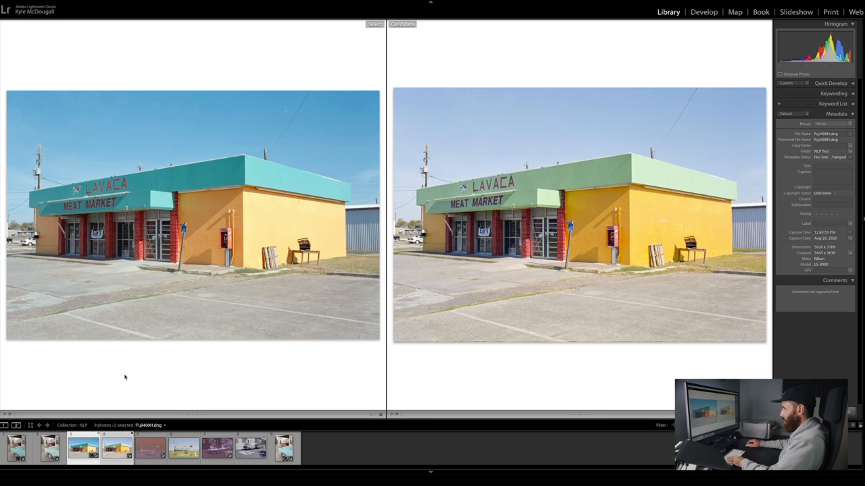
Compare the VueScan Fuji scan beside the Negative Lab Pro conversion, then return to Develop
left_click(116, 448)
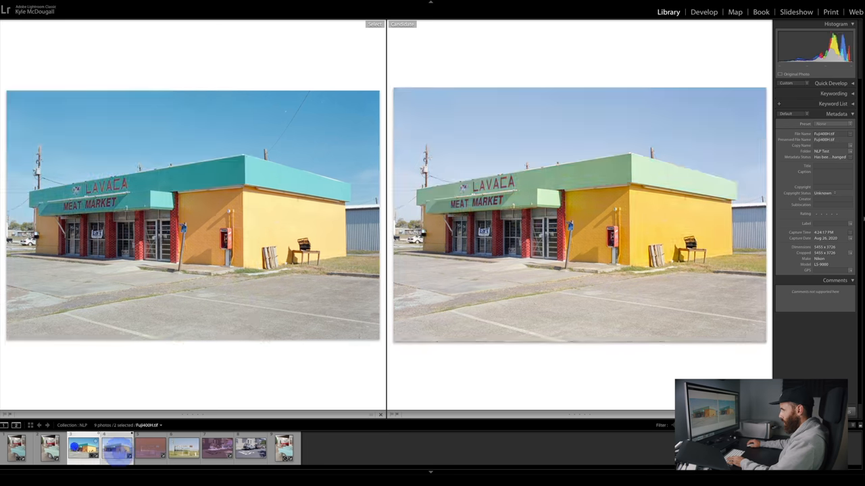
left_click(703, 12)
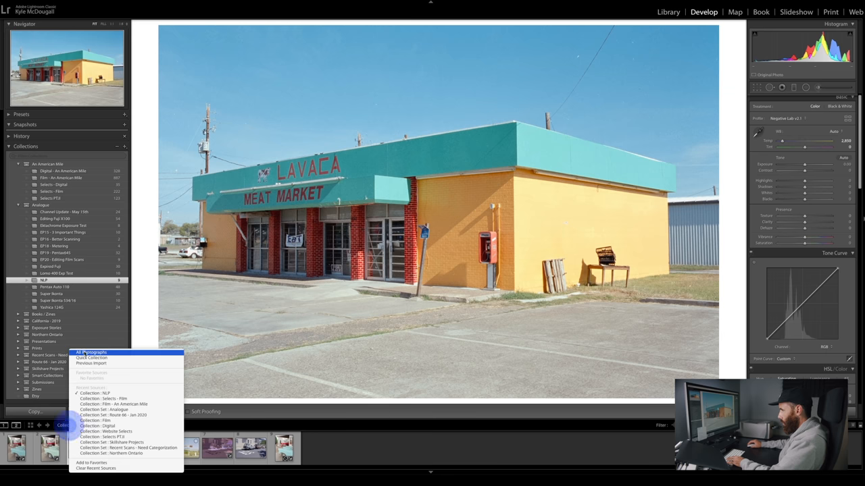
Add Fuji400H-positive.tif to the NLP collection, warm its white balance and deepen its blacks
left_click(91, 352)
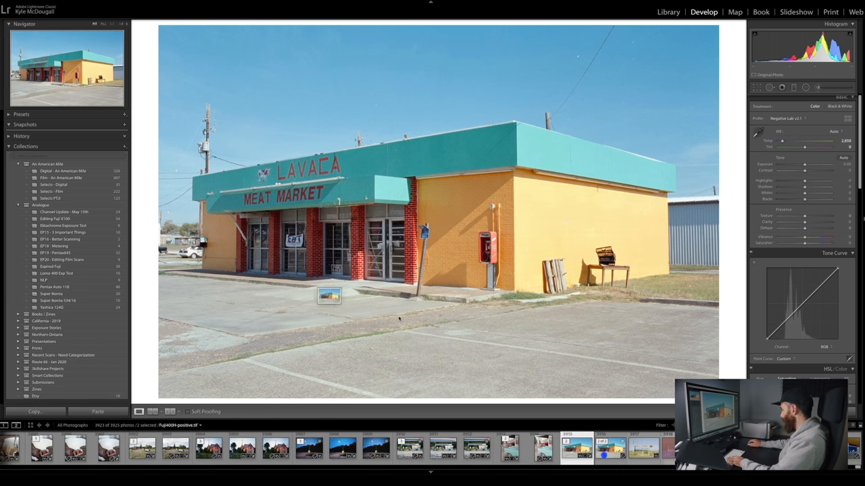
left_click(43, 280)
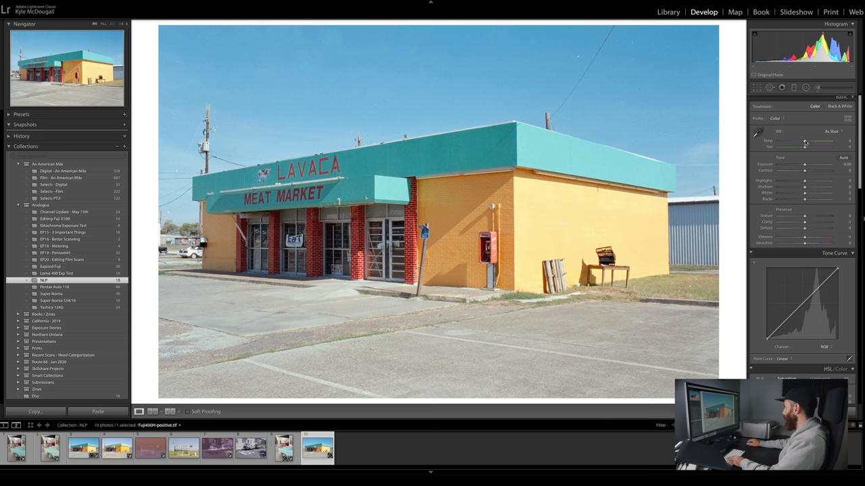
left_click_drag(804, 148, 805, 147)
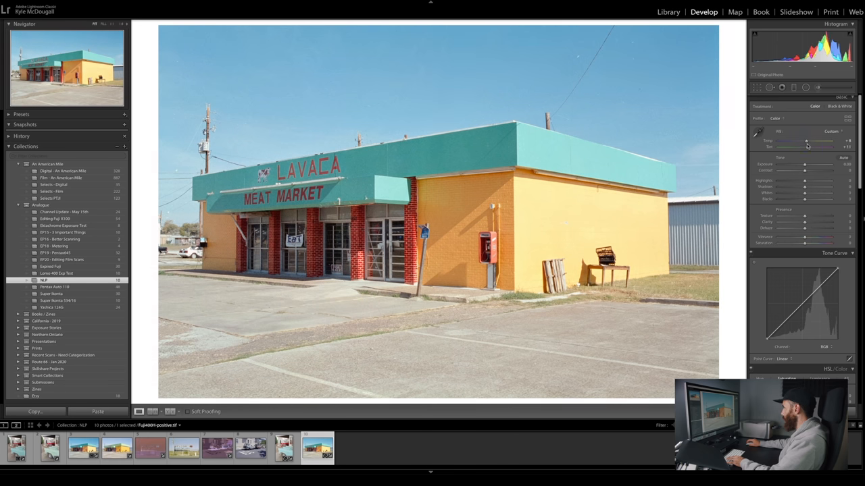
left_click_drag(806, 141, 808, 141)
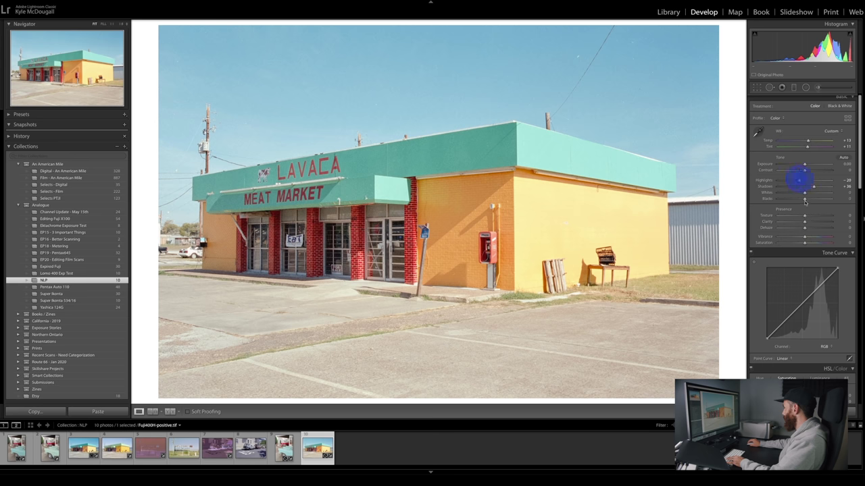
left_click_drag(814, 187, 801, 186)
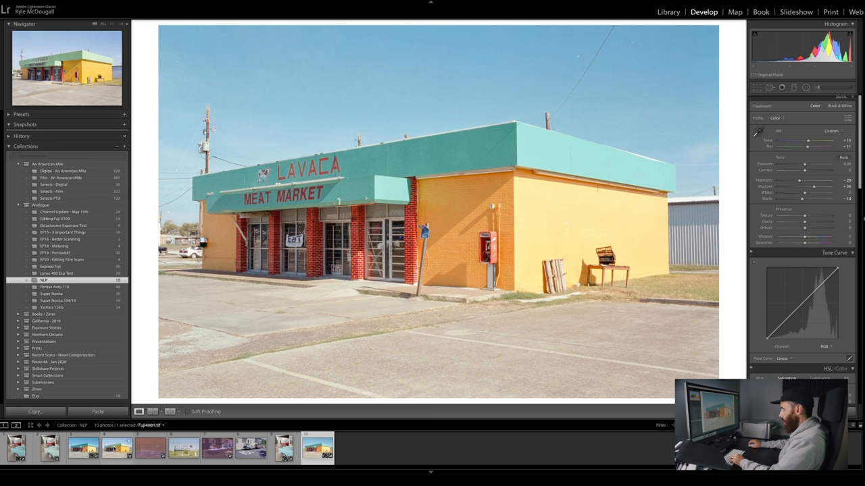
left_click(668, 11)
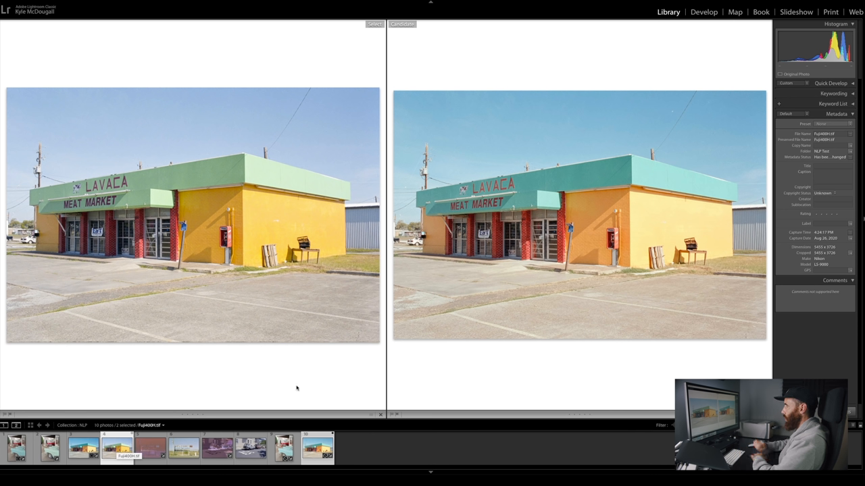
mouse_move(612, 300)
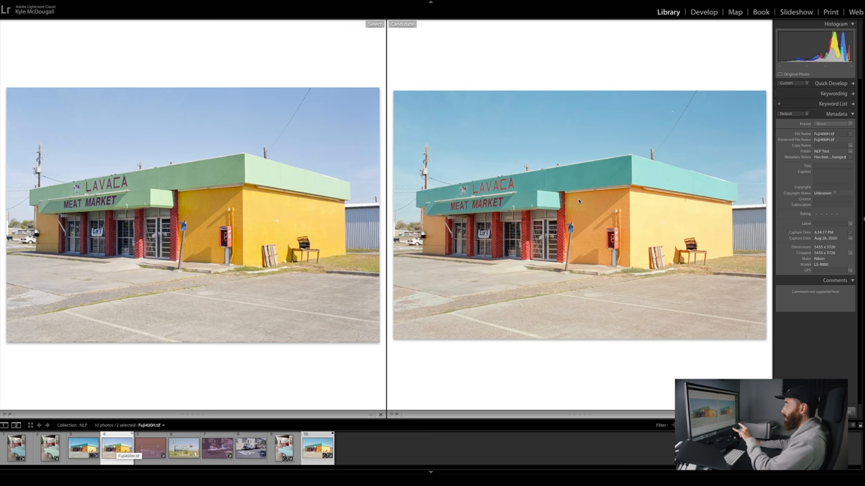
mouse_move(112, 109)
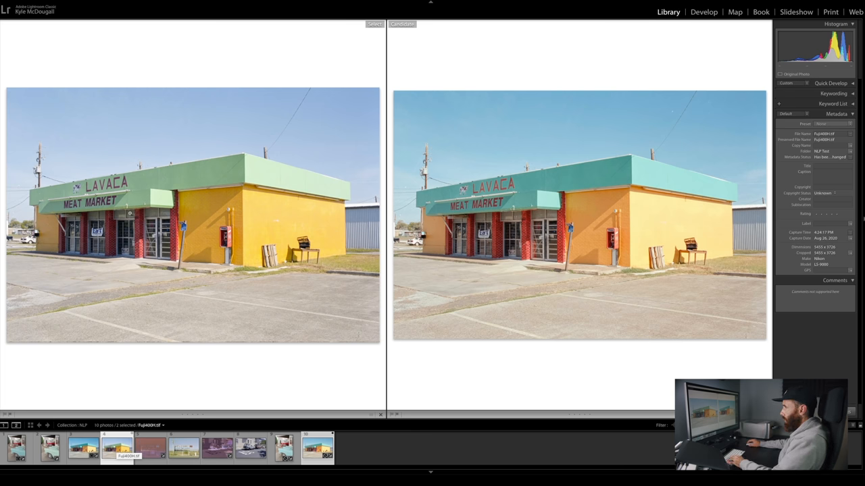
mouse_move(199, 146)
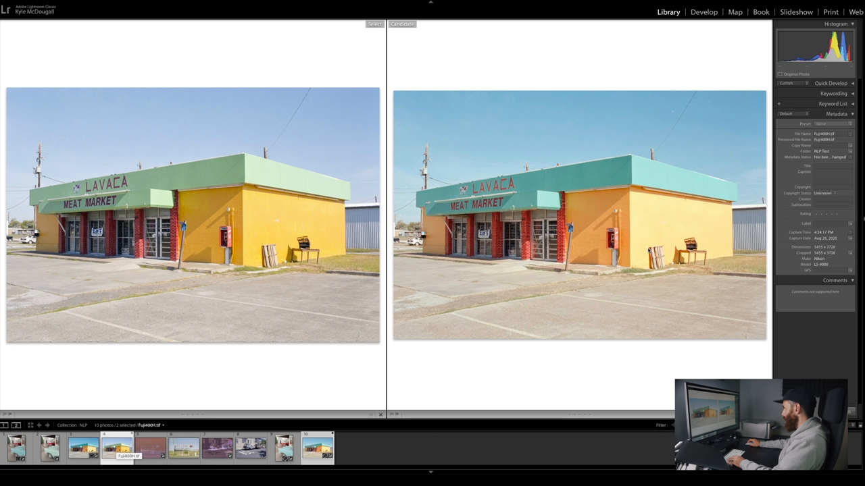
mouse_move(591, 258)
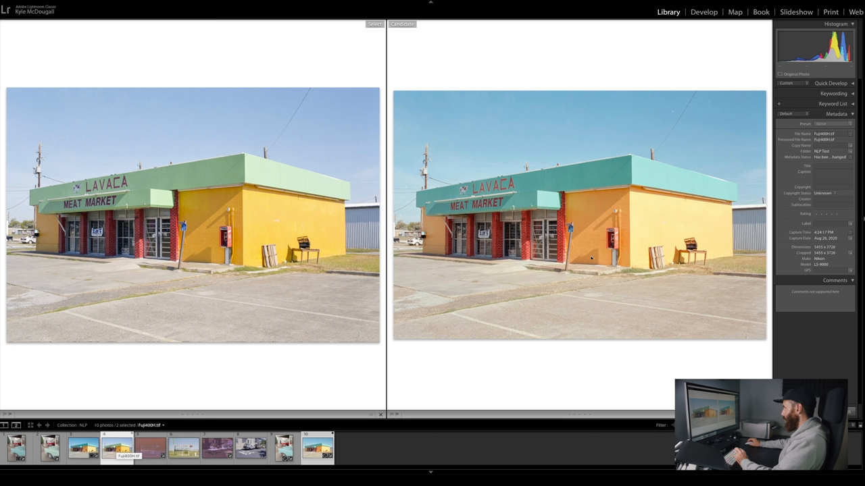
mouse_move(546, 318)
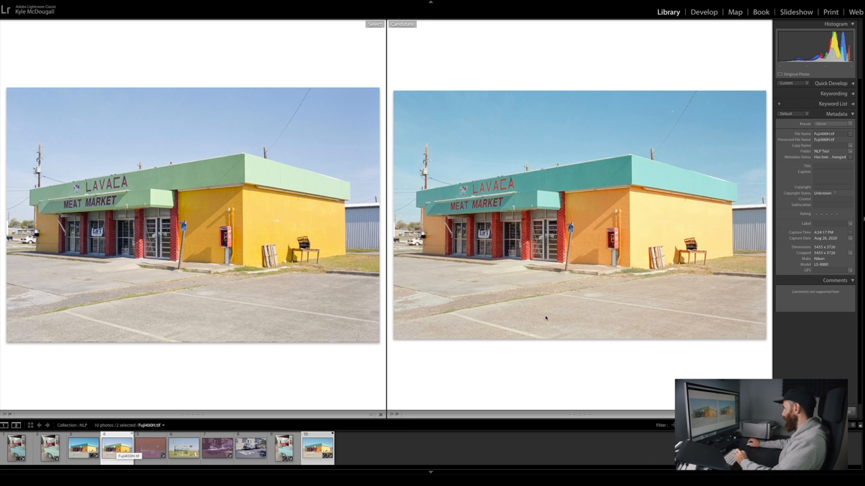
mouse_move(494, 295)
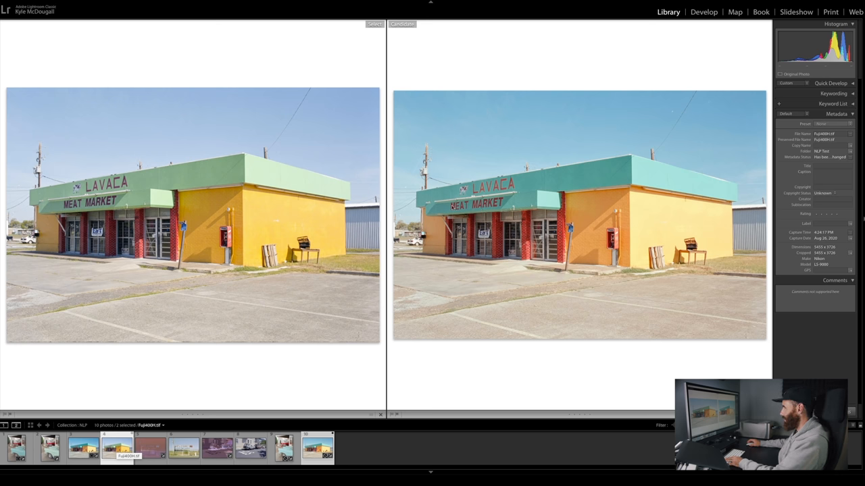
Select the CineStill negative and positive scan in the filmstrip
left_click(150, 448)
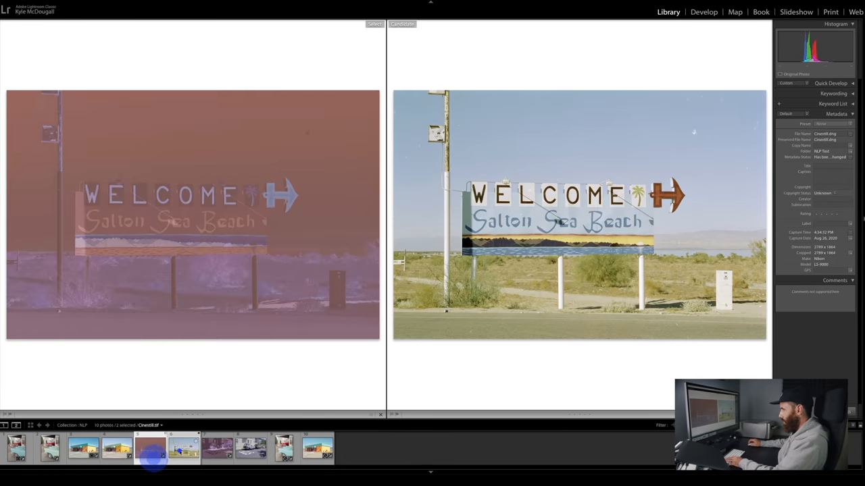
Open the CineStill TIF in Develop, deepen its blacks and adjust its white balance
left_click(703, 12)
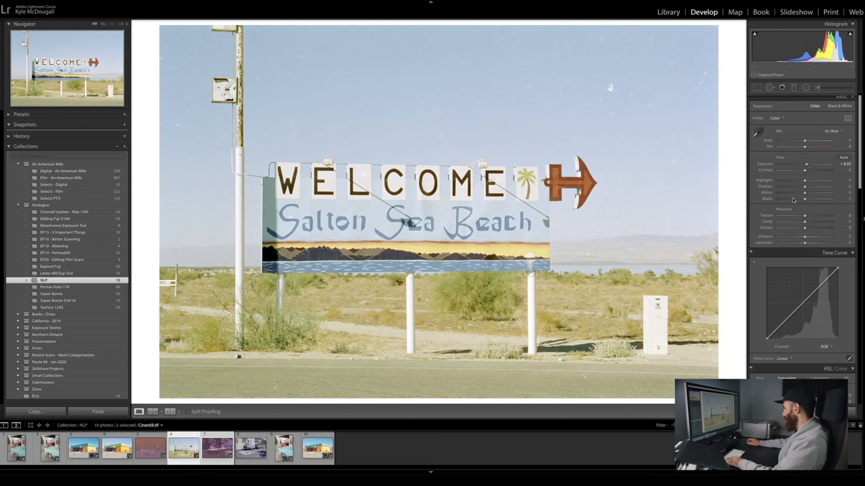
left_click_drag(814, 198, 805, 199)
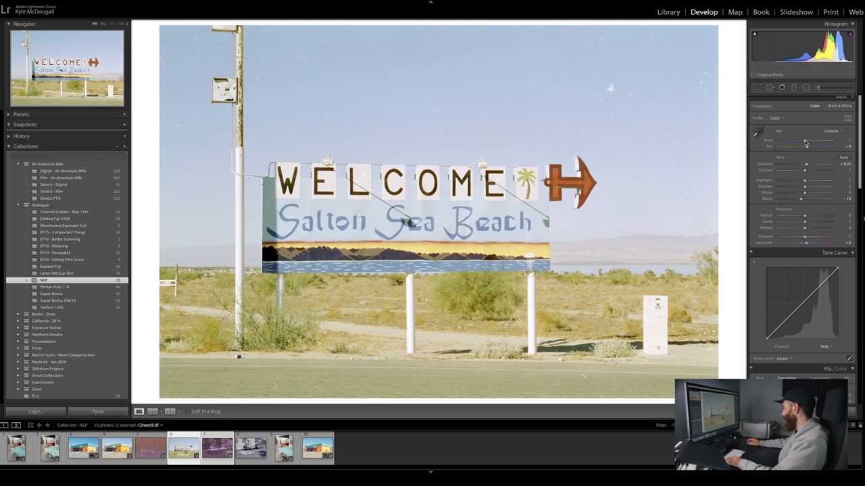
left_click_drag(820, 141, 808, 141)
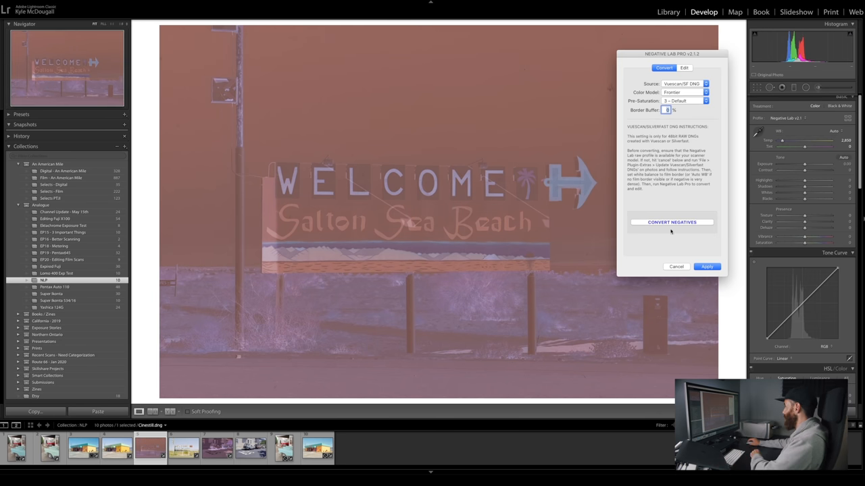
Convert the CineStill negative with All Soft tones, stronger colour correction and tweaked custom hue, then apply
left_click(671, 222)
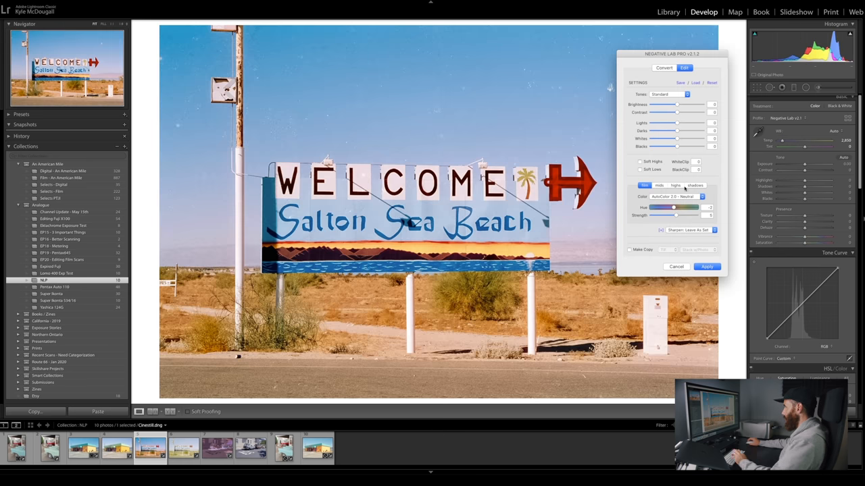
left_click(686, 94)
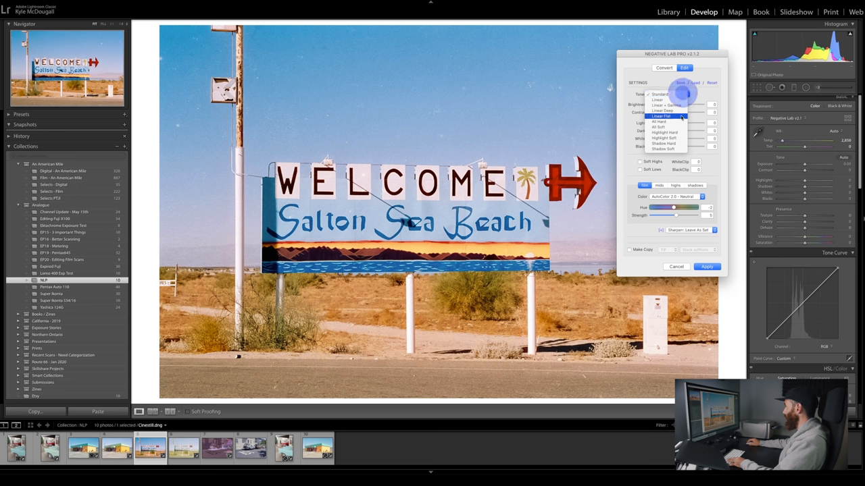
left_click(658, 127)
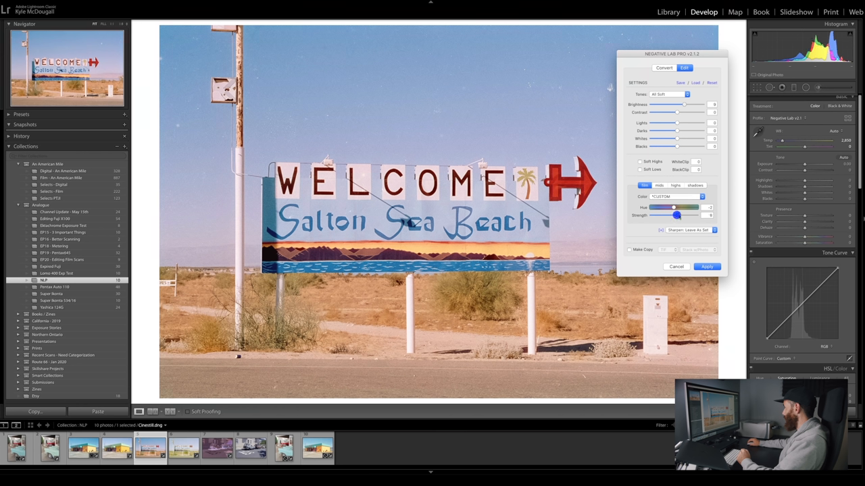
left_click_drag(675, 215, 675, 215)
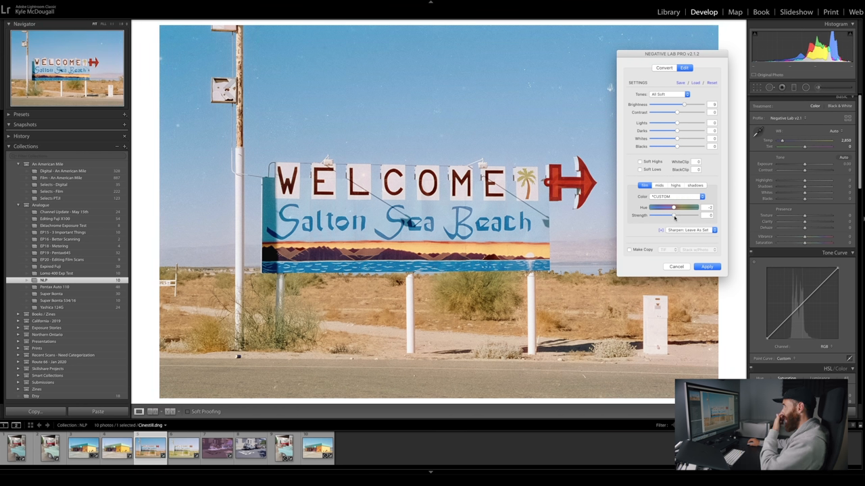
left_click_drag(674, 104, 685, 104)
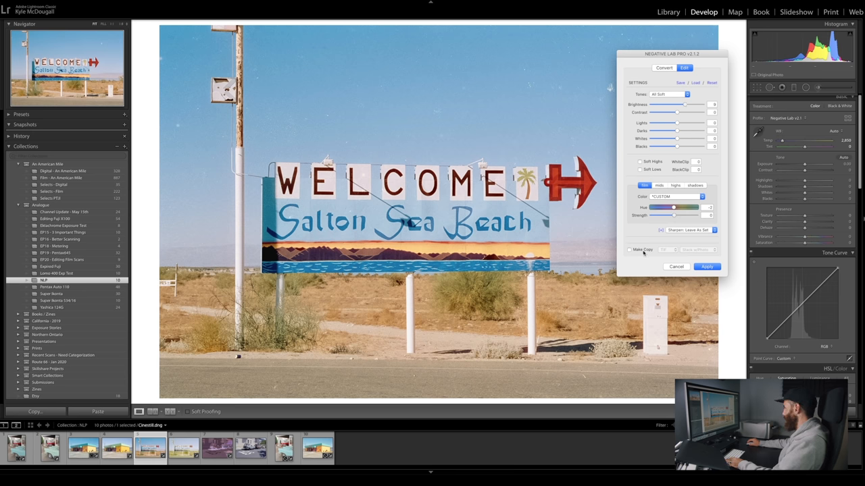
left_click(707, 266)
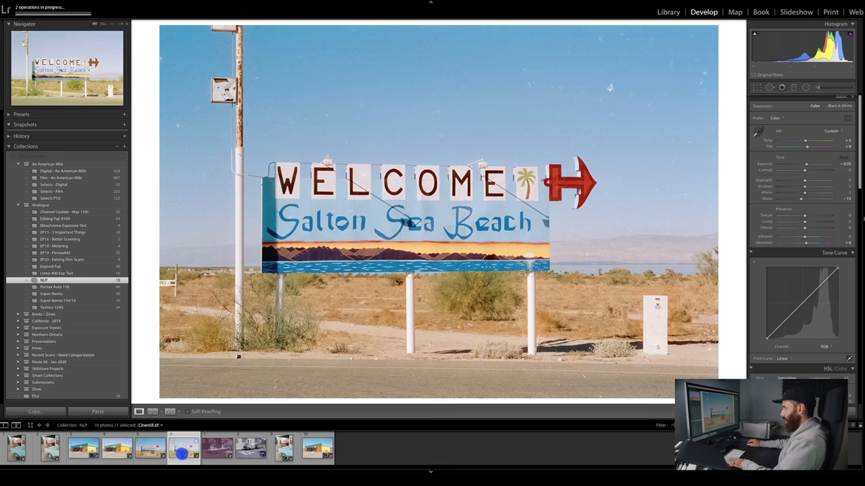
Select the Negative Lab Pro CineStill DNG conversion in the filmstrip
left_click(844, 157)
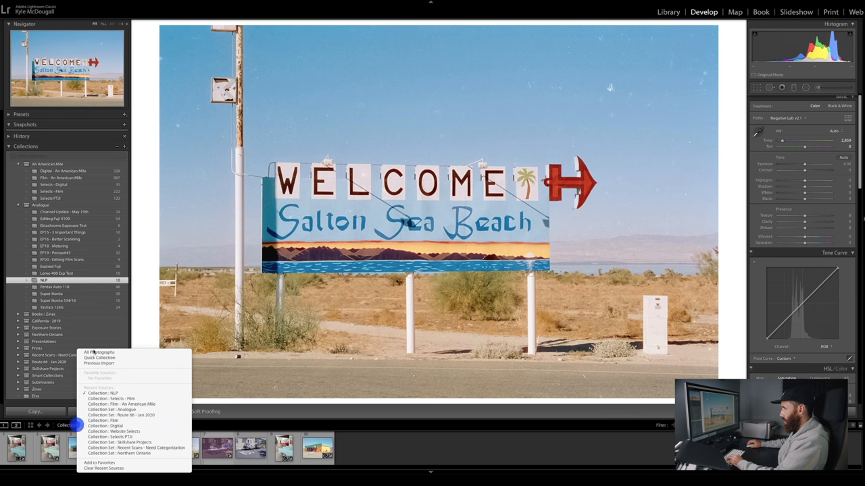
Add Cinestill-positive.tif to the NLP collection and adjust its Temp, Tint and Exposure
left_click(98, 352)
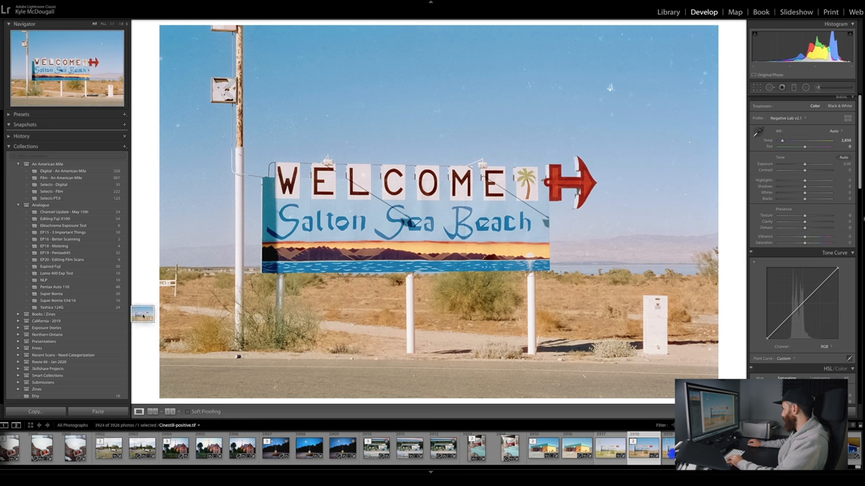
left_click(42, 280)
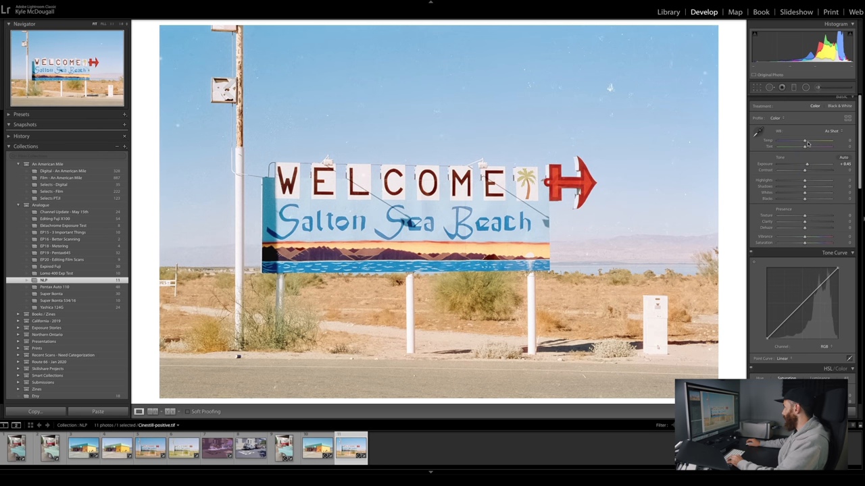
left_click_drag(805, 147, 811, 146)
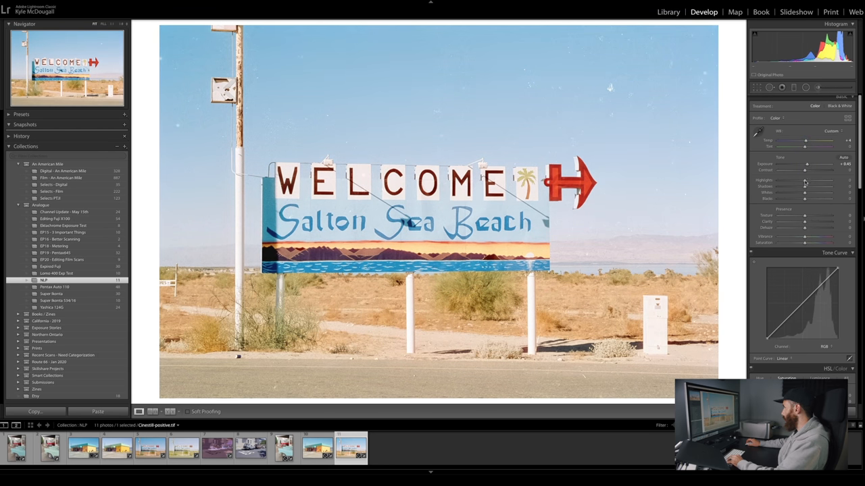
left_click_drag(805, 180, 809, 180)
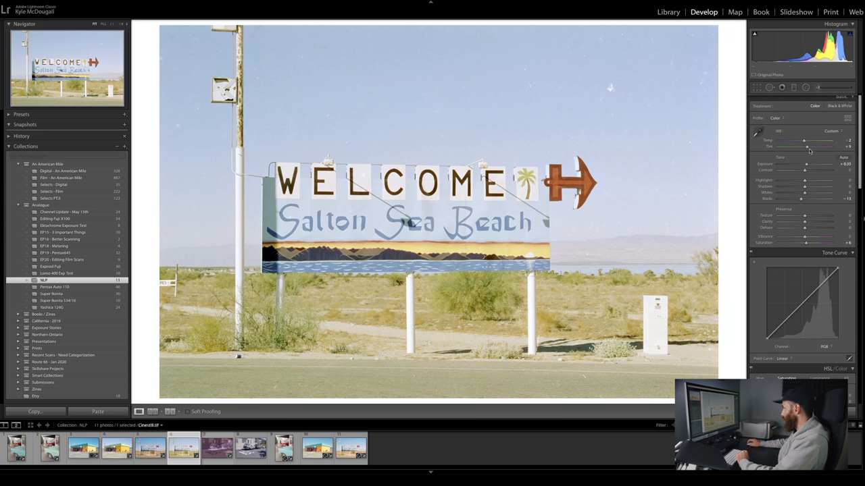
left_click_drag(806, 146, 814, 147)
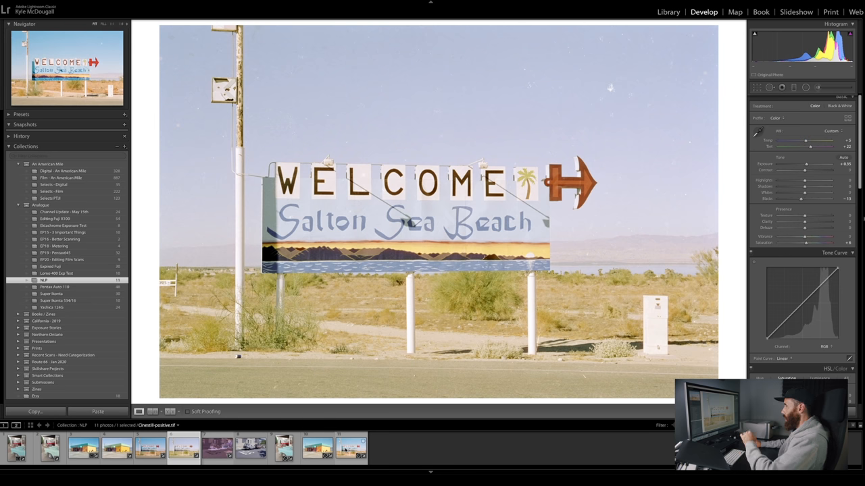
left_click(667, 12)
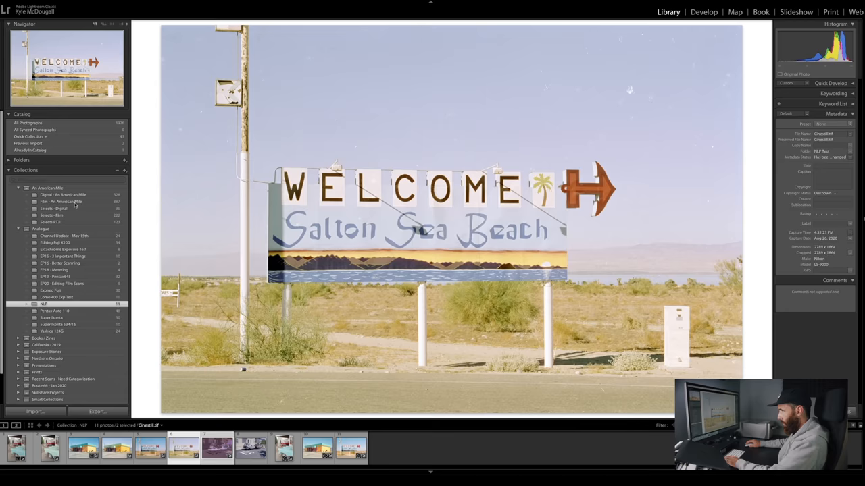
Compare the VueScan and Negative Lab Pro CineStill versions from the NLP collection, then open Develop
left_click(61, 201)
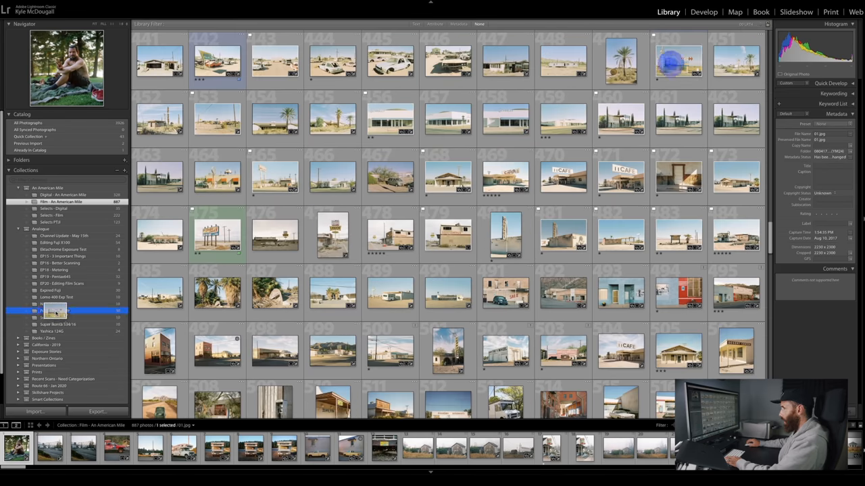
left_click(45, 304)
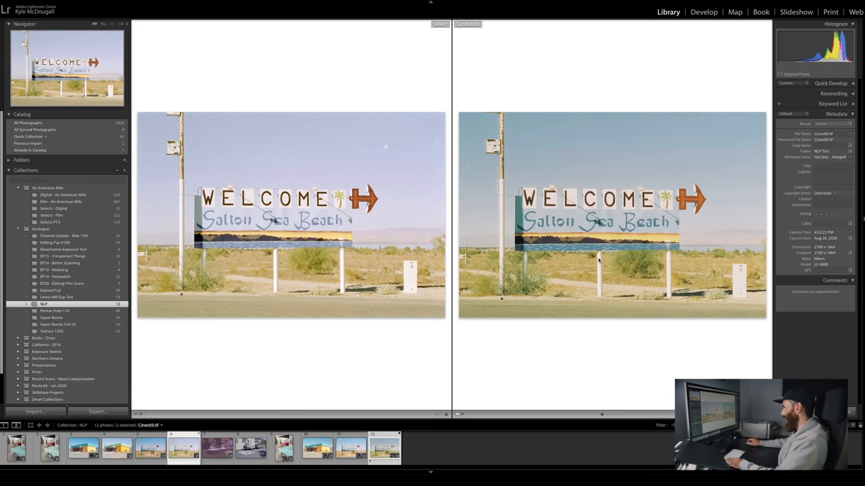
mouse_move(302, 282)
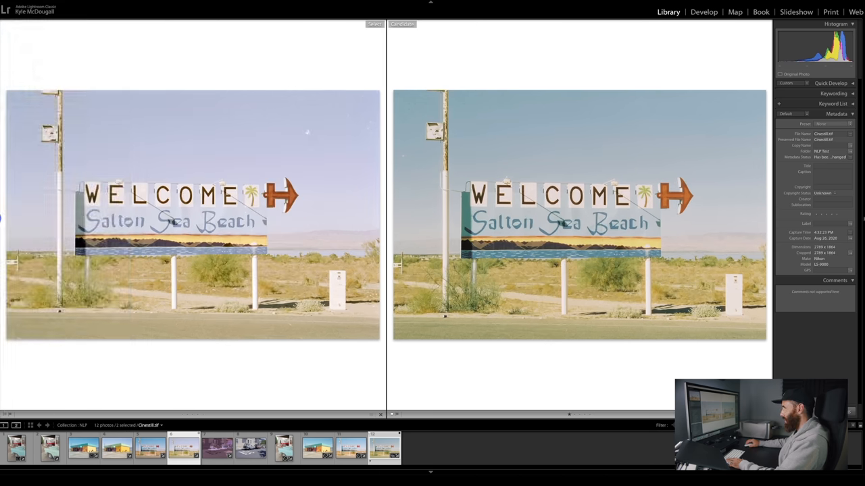
left_click(350, 447)
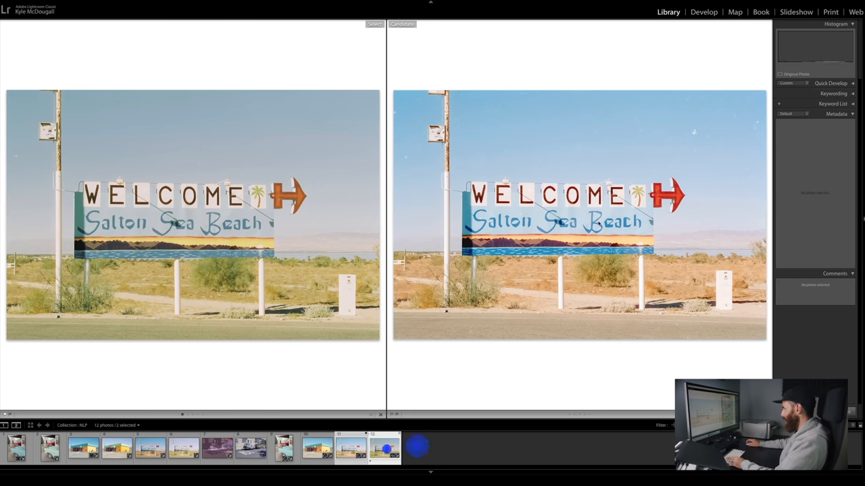
left_click(703, 11)
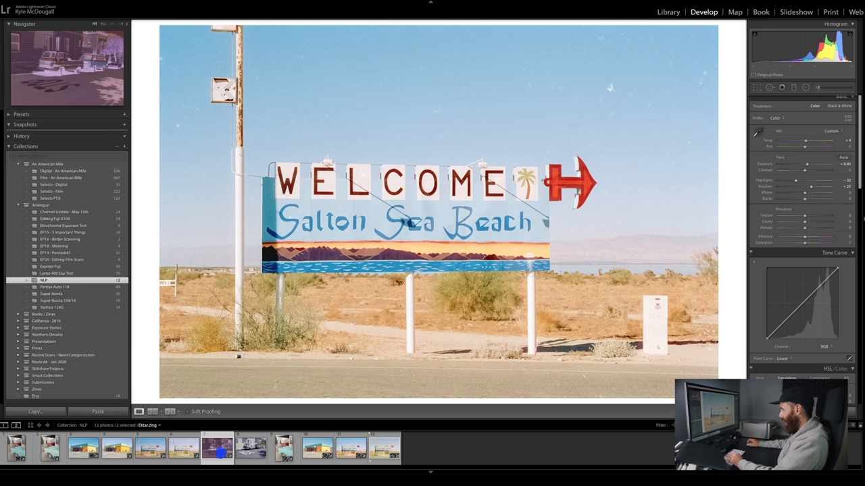
On the VueScan Ektar scan, set Temp +17, Exposure +0.35 and Contrast +11
left_click(250, 447)
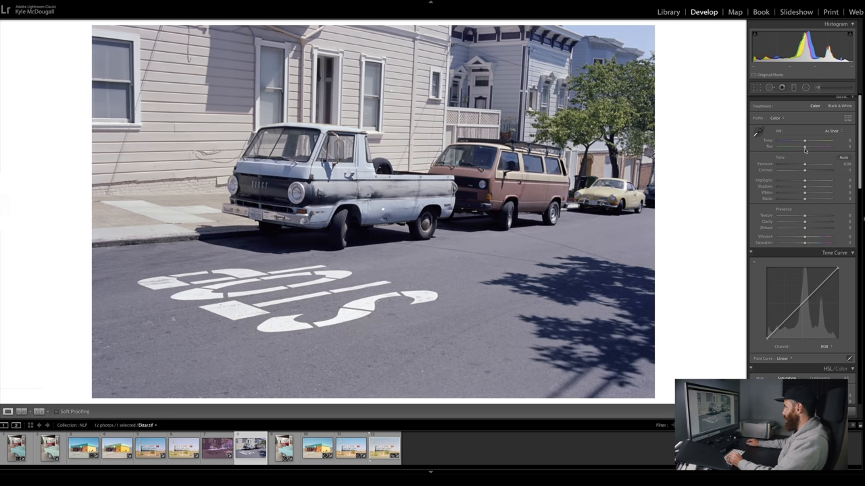
left_click_drag(804, 142, 810, 141)
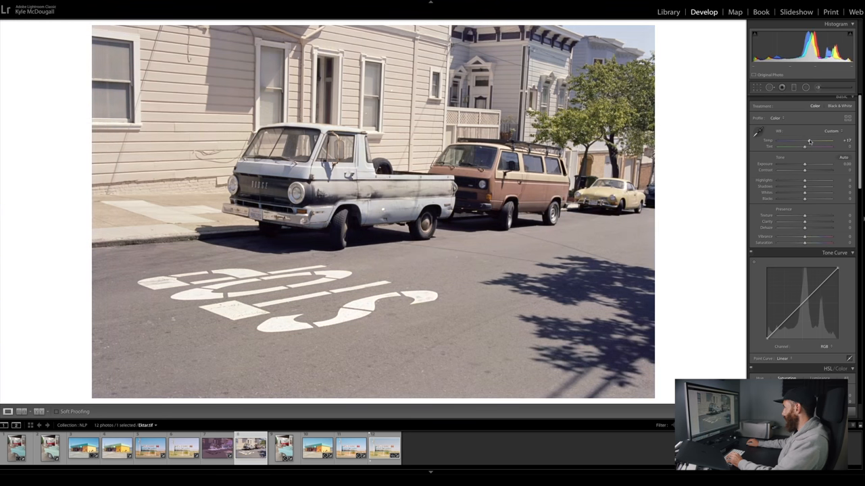
left_click_drag(805, 164, 809, 164)
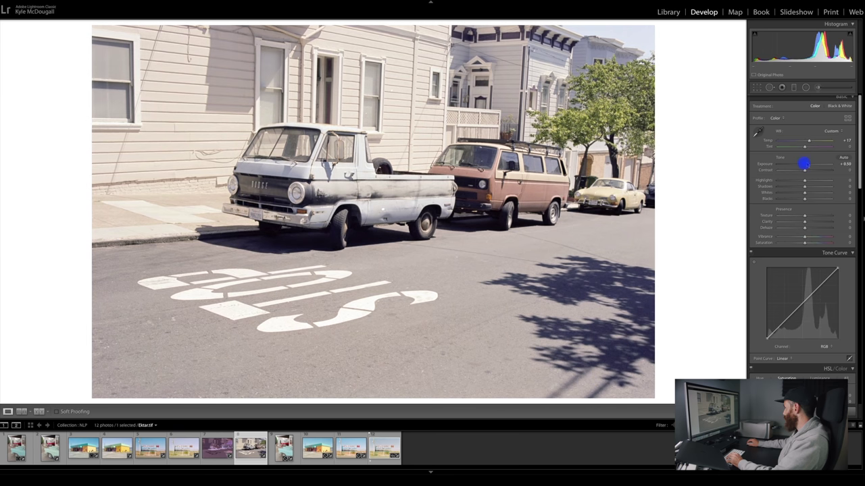
left_click_drag(806, 163, 806, 164)
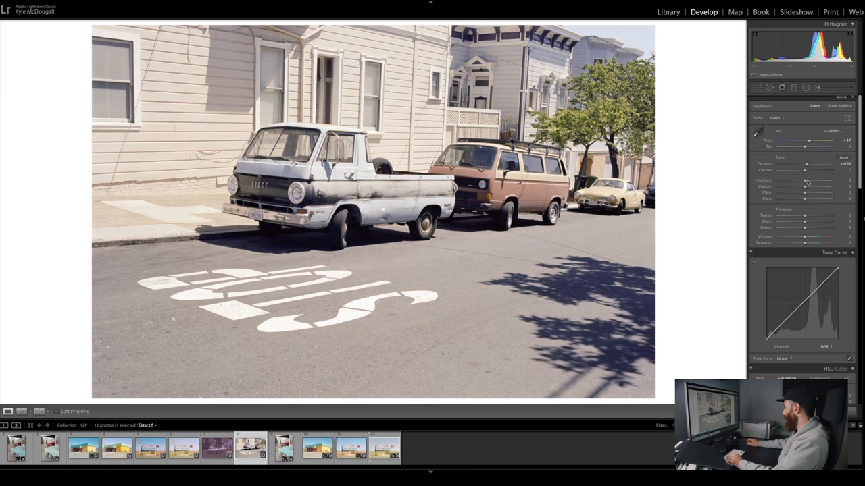
left_click_drag(804, 171, 809, 170)
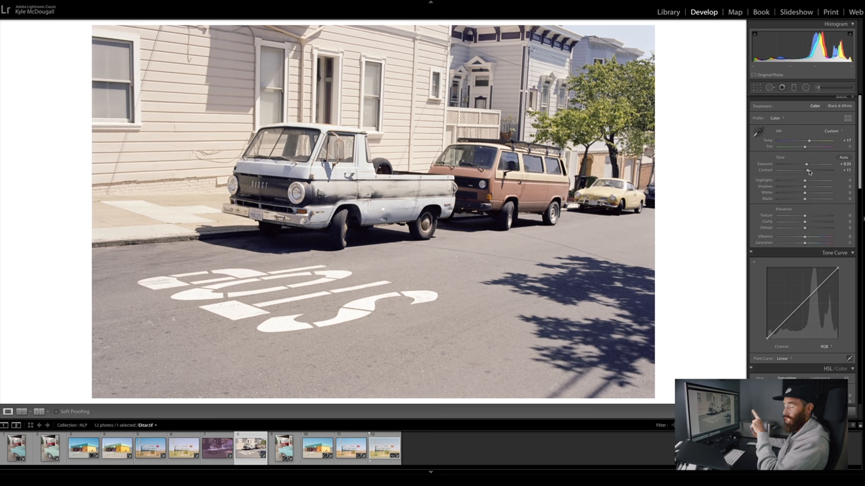
mouse_move(551, 310)
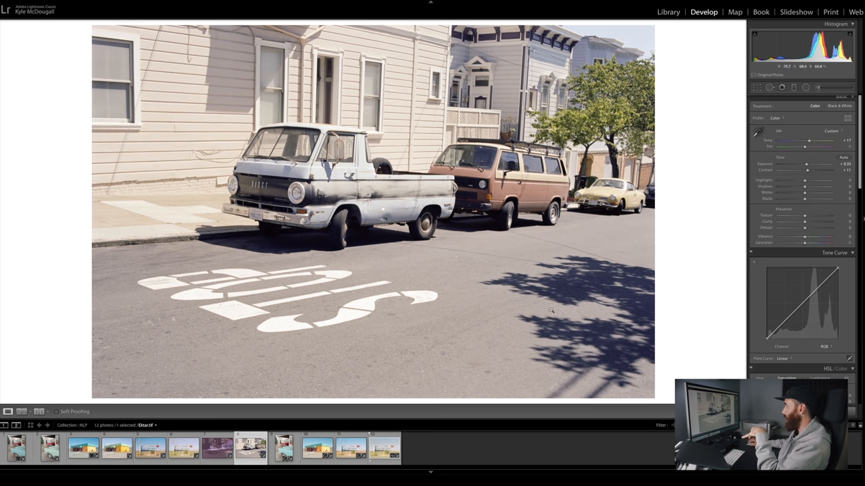
mouse_move(539, 261)
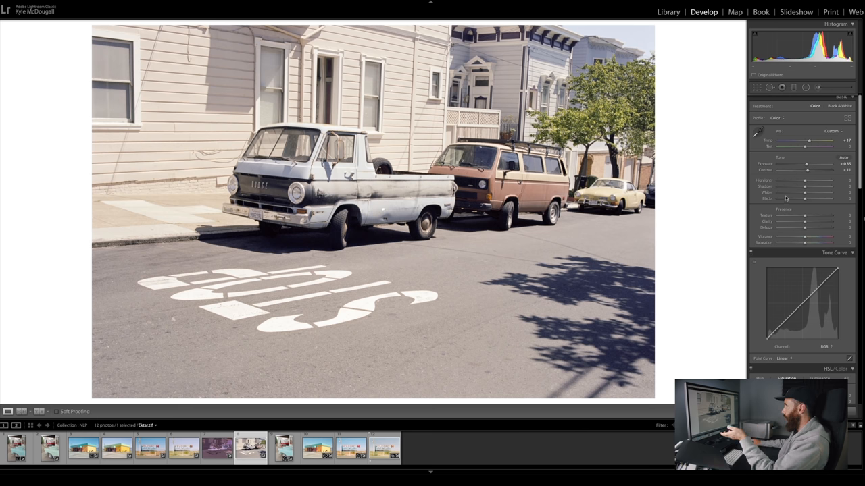
Raise Saturation to +32, then select the Ektar.dng negative for Negative Lab Pro
left_click_drag(805, 242, 814, 243)
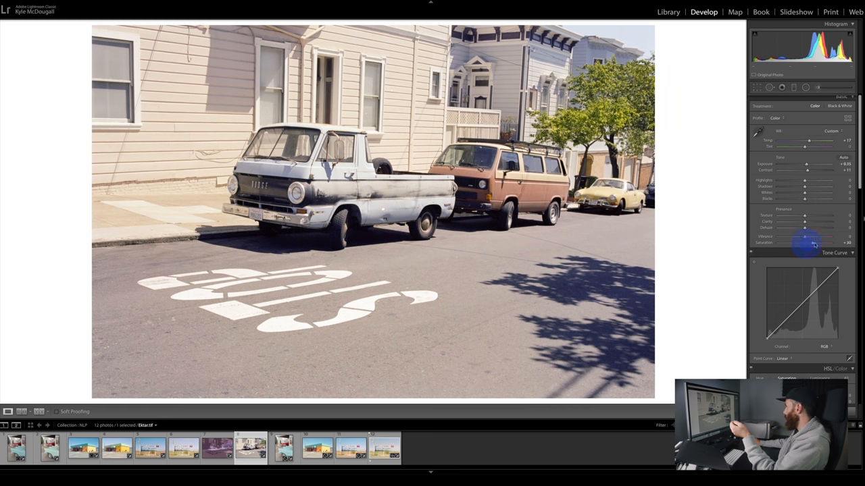
left_click_drag(805, 242, 813, 242)
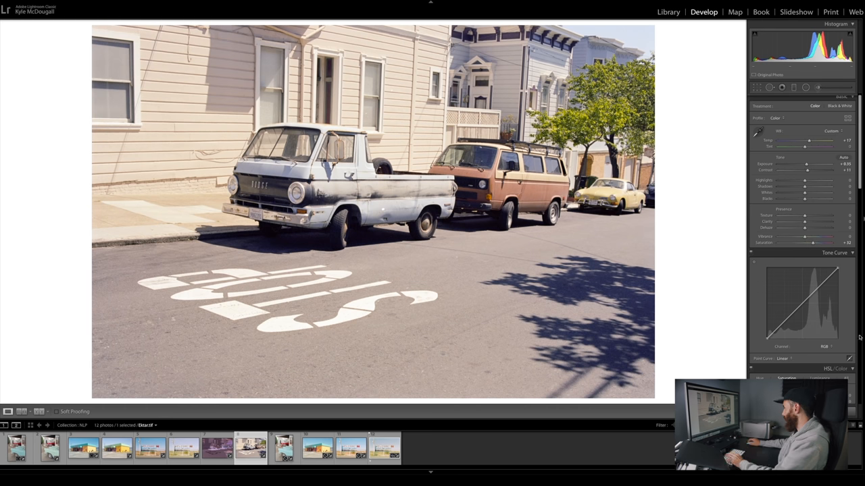
left_click(183, 448)
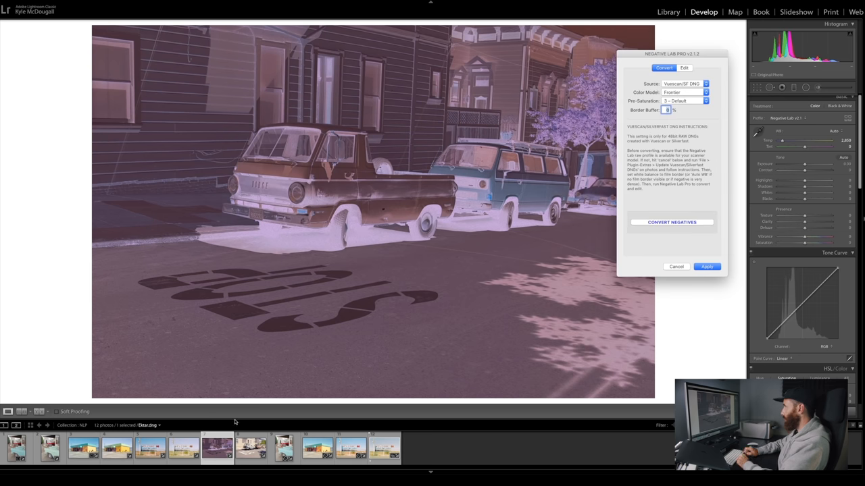
Convert the Ektar negative in Negative Lab Pro using the All Soft tone preset
left_click(672, 222)
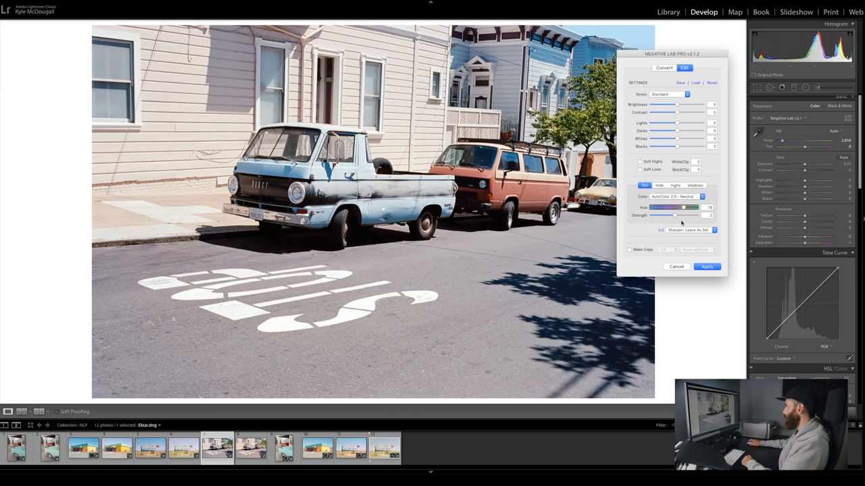
left_click(668, 94)
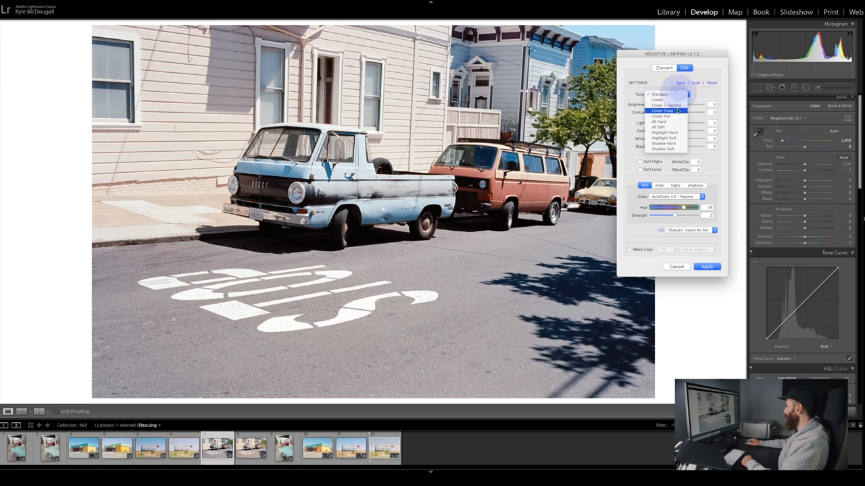
left_click(663, 126)
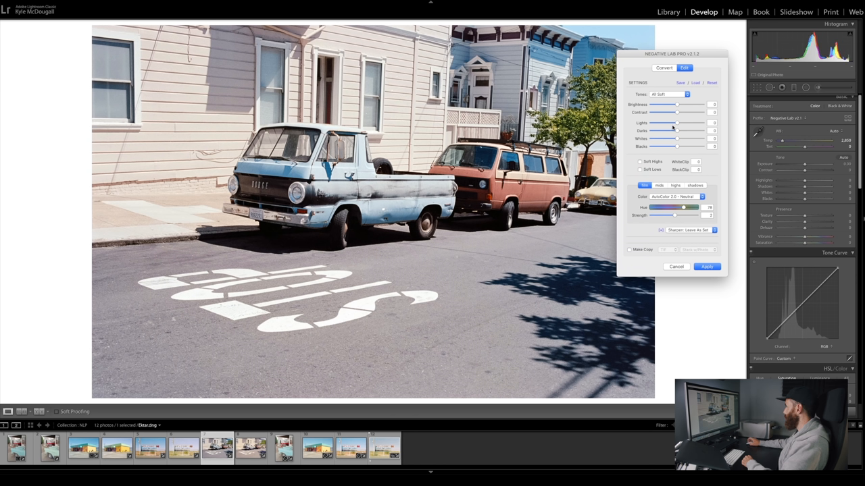
Raise Strength, apply the conversion, and compare it beside the VueScan Ektar scan
left_click(707, 266)
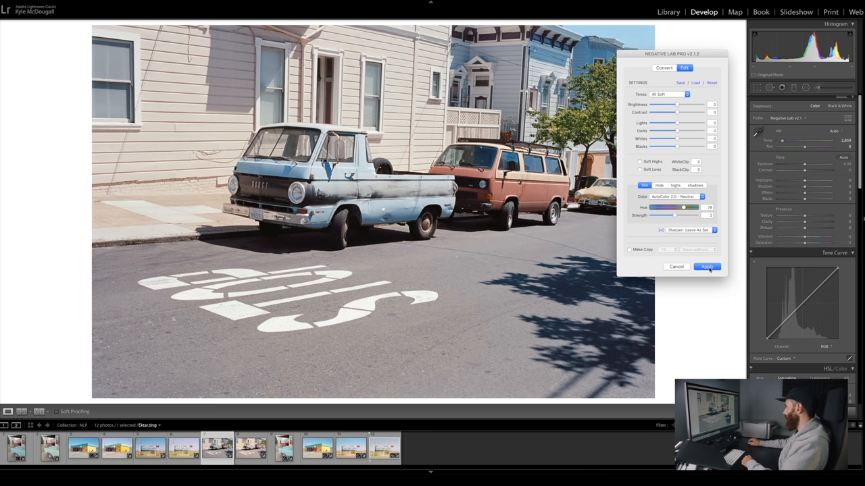
left_click(706, 266)
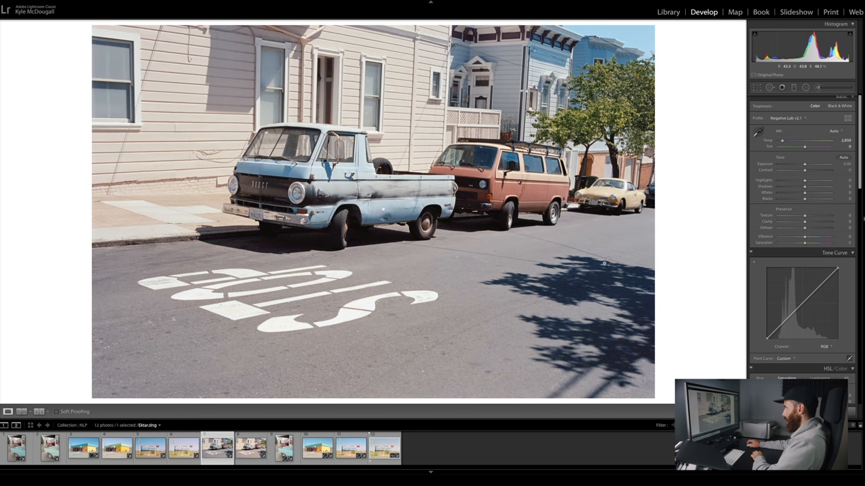
mouse_move(563, 301)
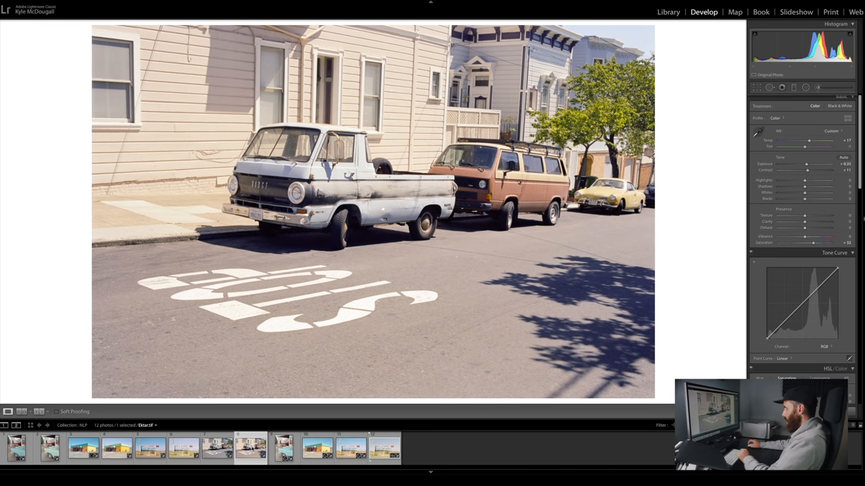
left_click(668, 12)
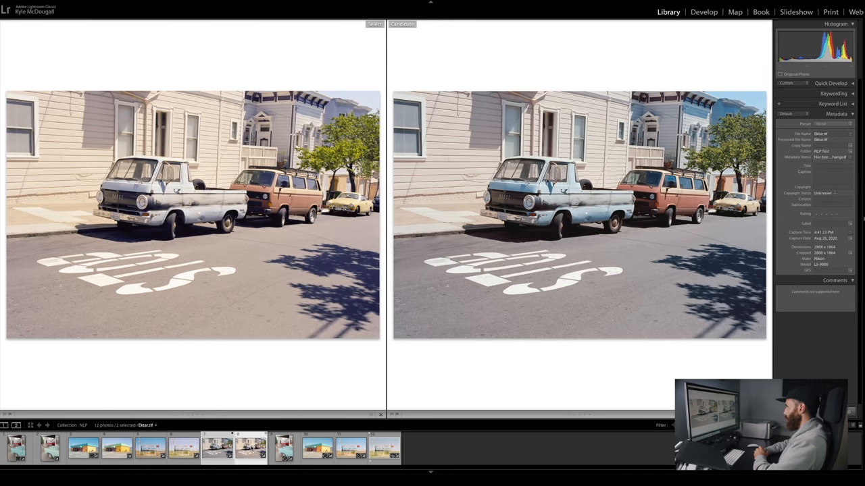